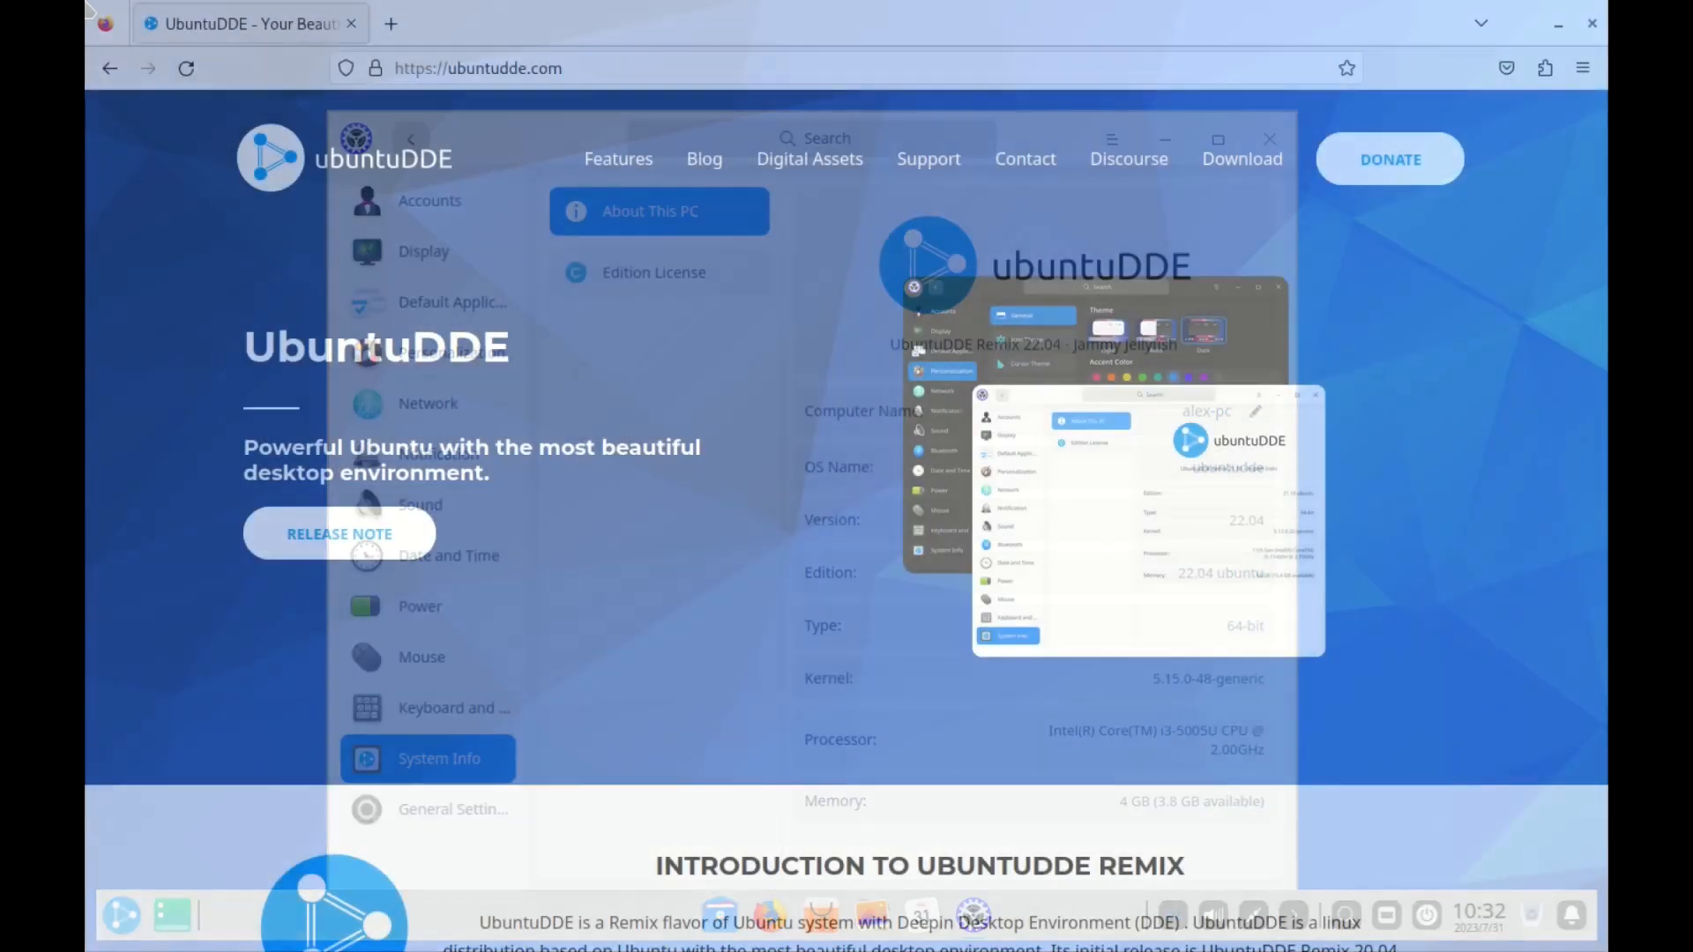
- Scroll the UbuntuDDE home page down through the introduction to the Latest Blogs
{"action": "scroll", "scroll_direction": "down", "scroll_amount": 3}
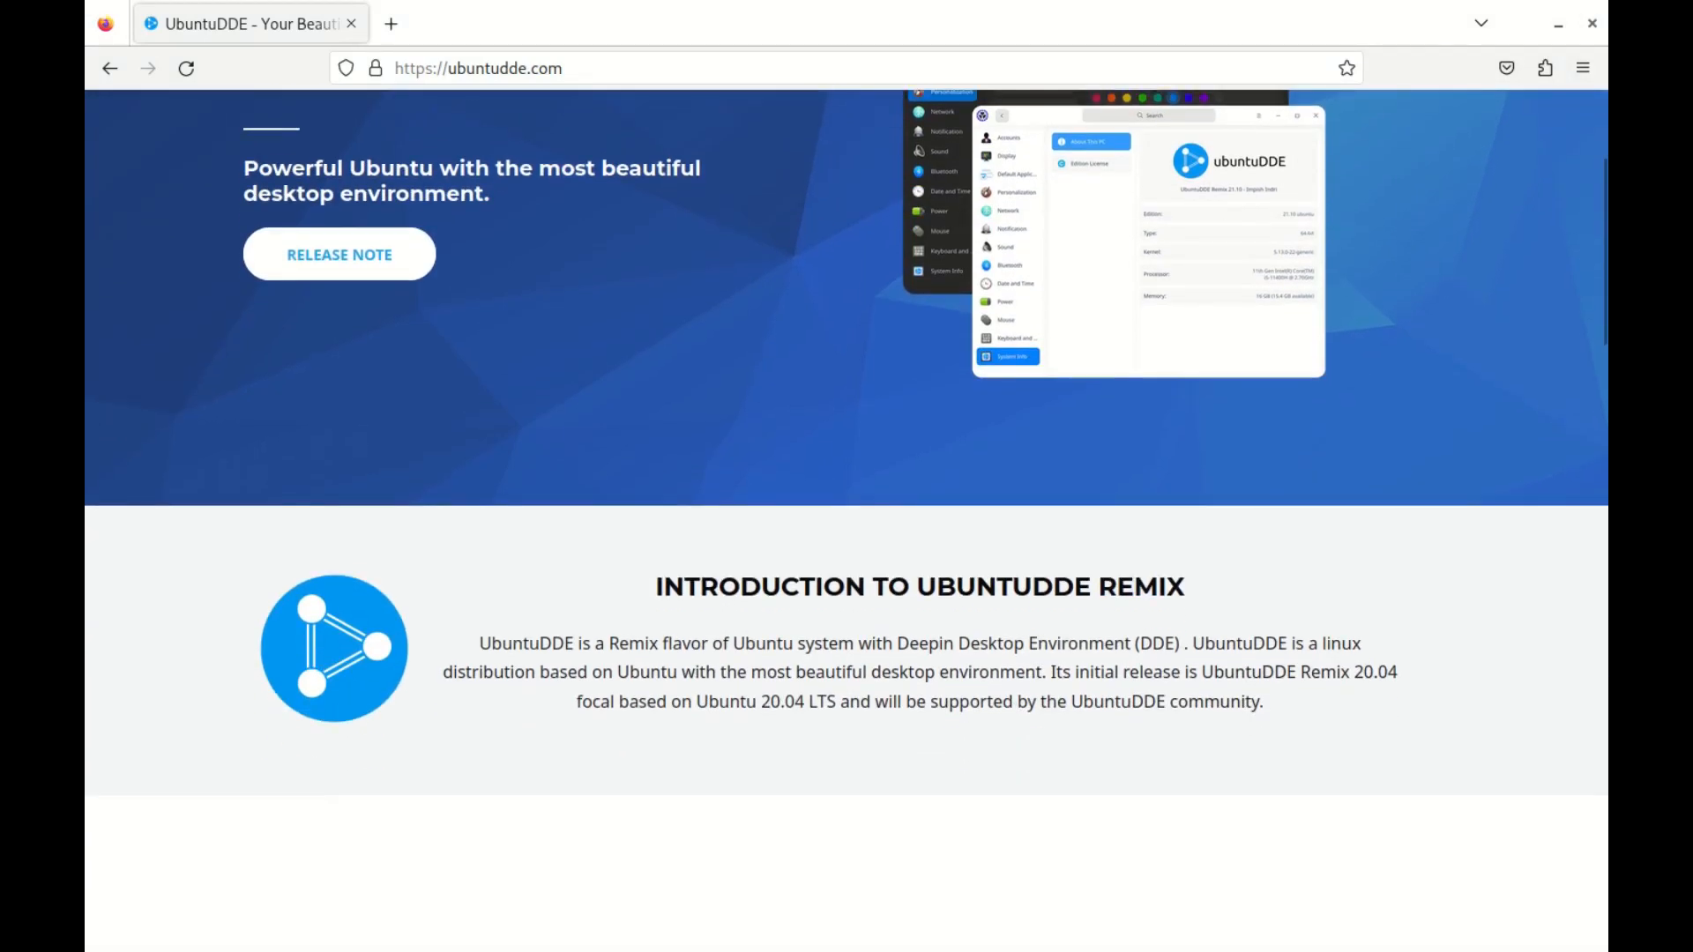
{"action": "scroll", "scroll_direction": "down", "scroll_amount": 3}
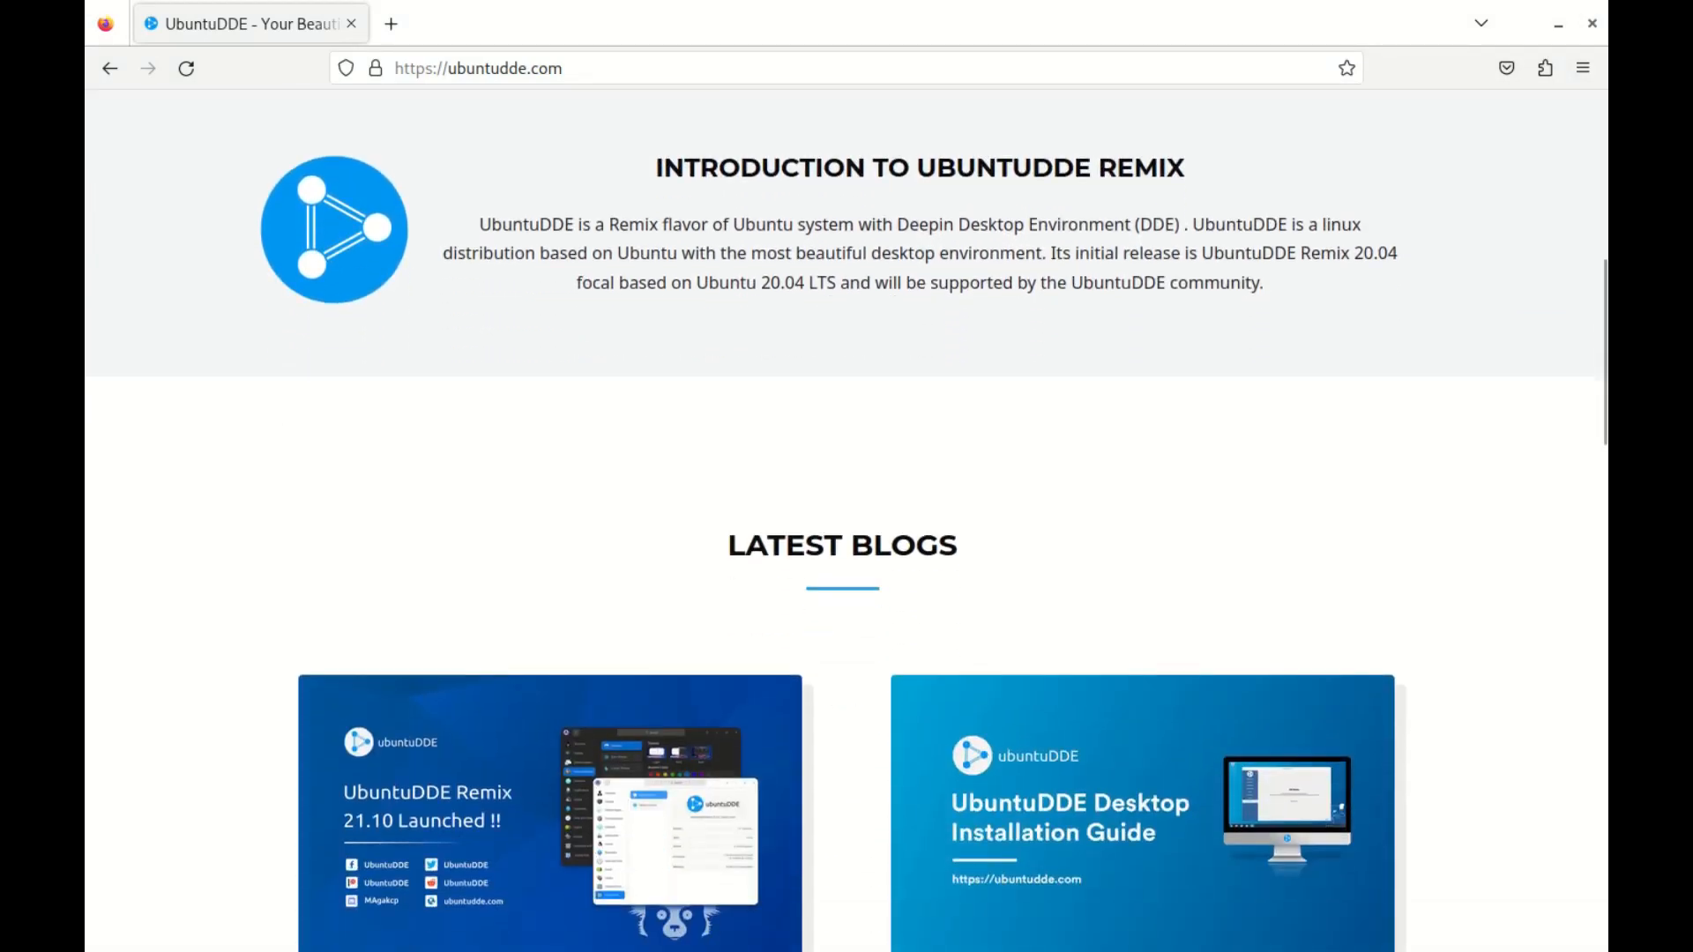
{"action": "scroll", "scroll_direction": "down", "scroll_amount": 3}
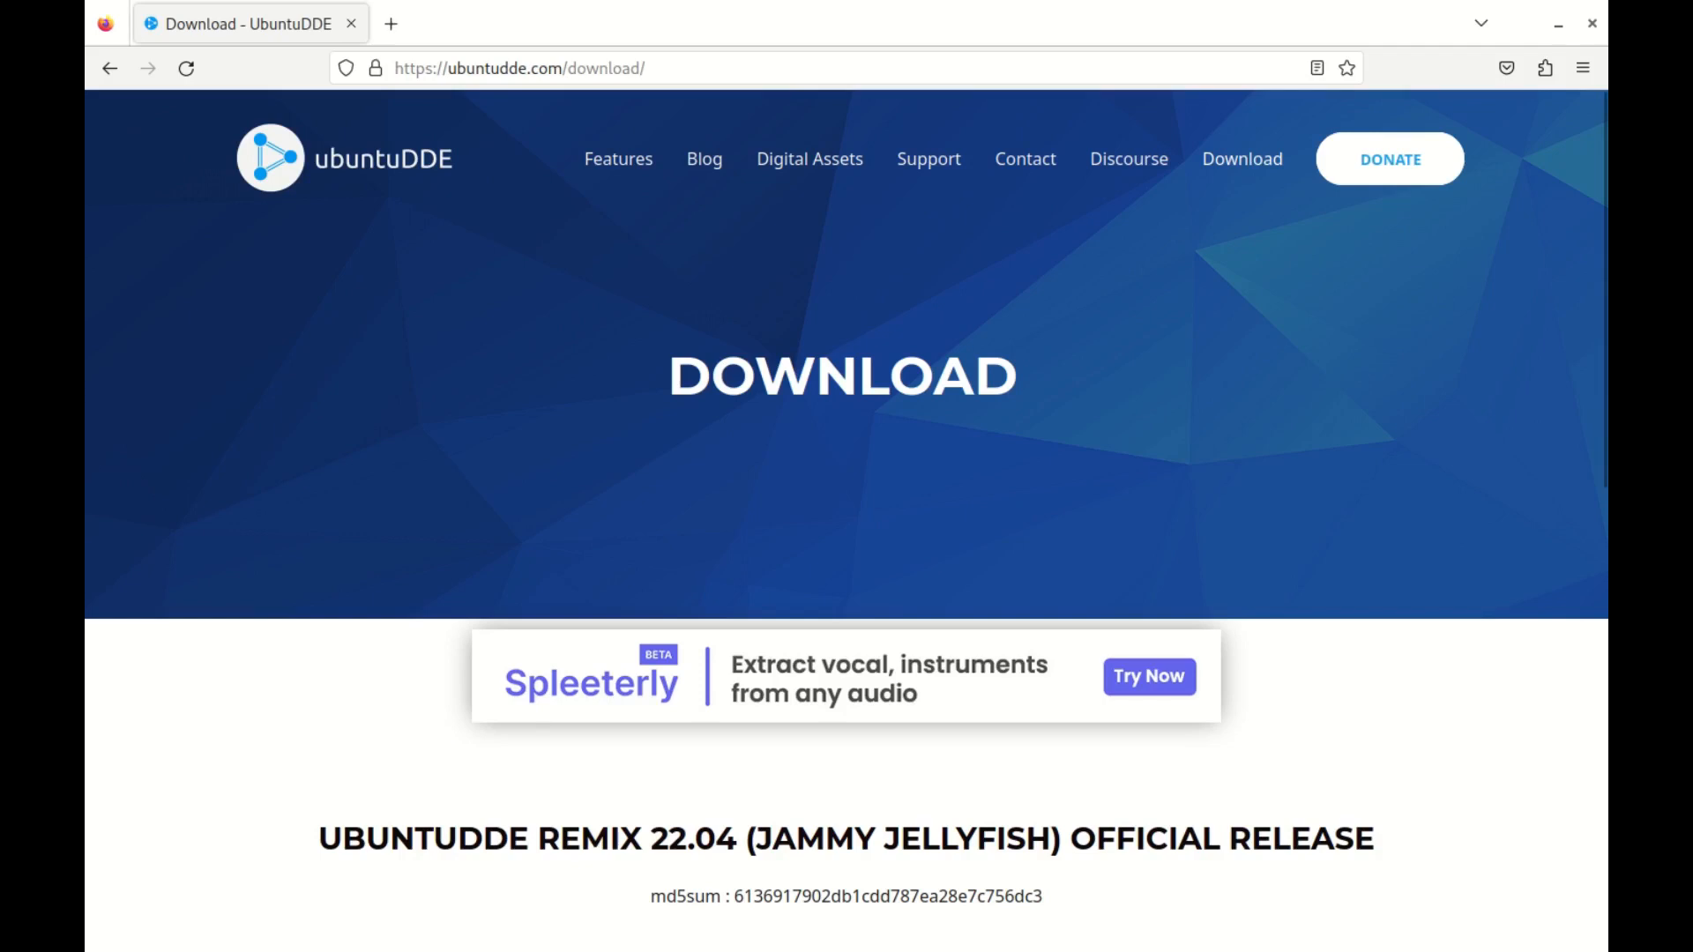
- Scroll the download page down to the fosshost, torrent and SourceForge mirror links
{"action": "scroll", "scroll_direction": "down", "scroll_amount": 3}
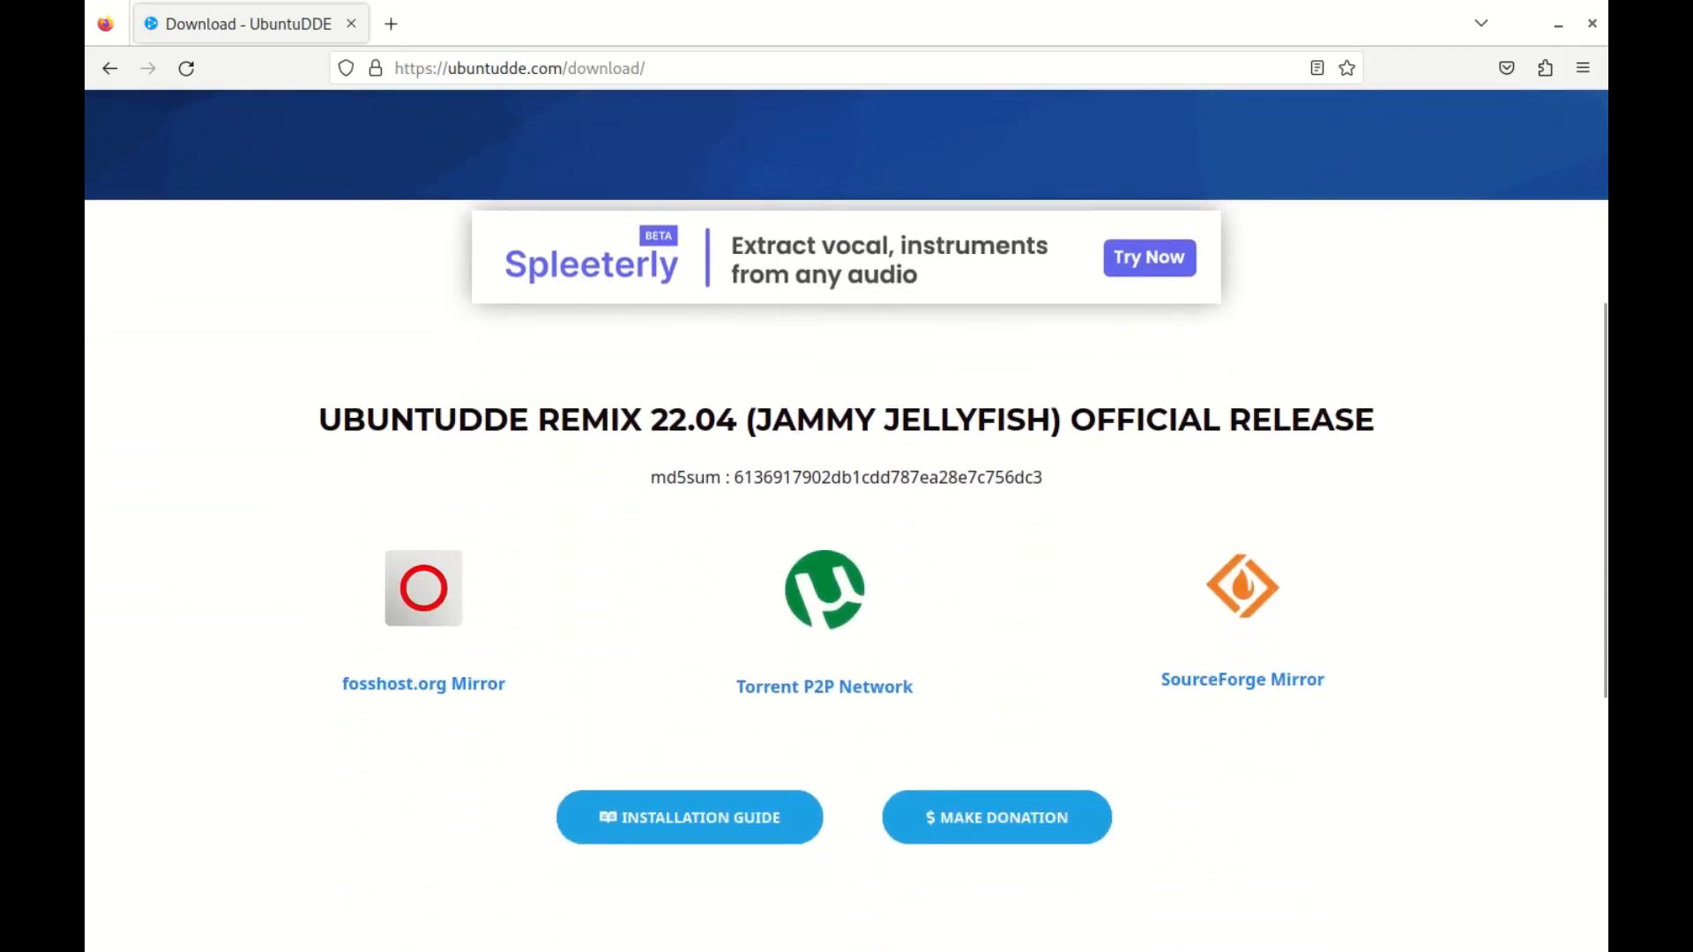
{"action": "scroll", "scroll_direction": "down", "scroll_amount": 3}
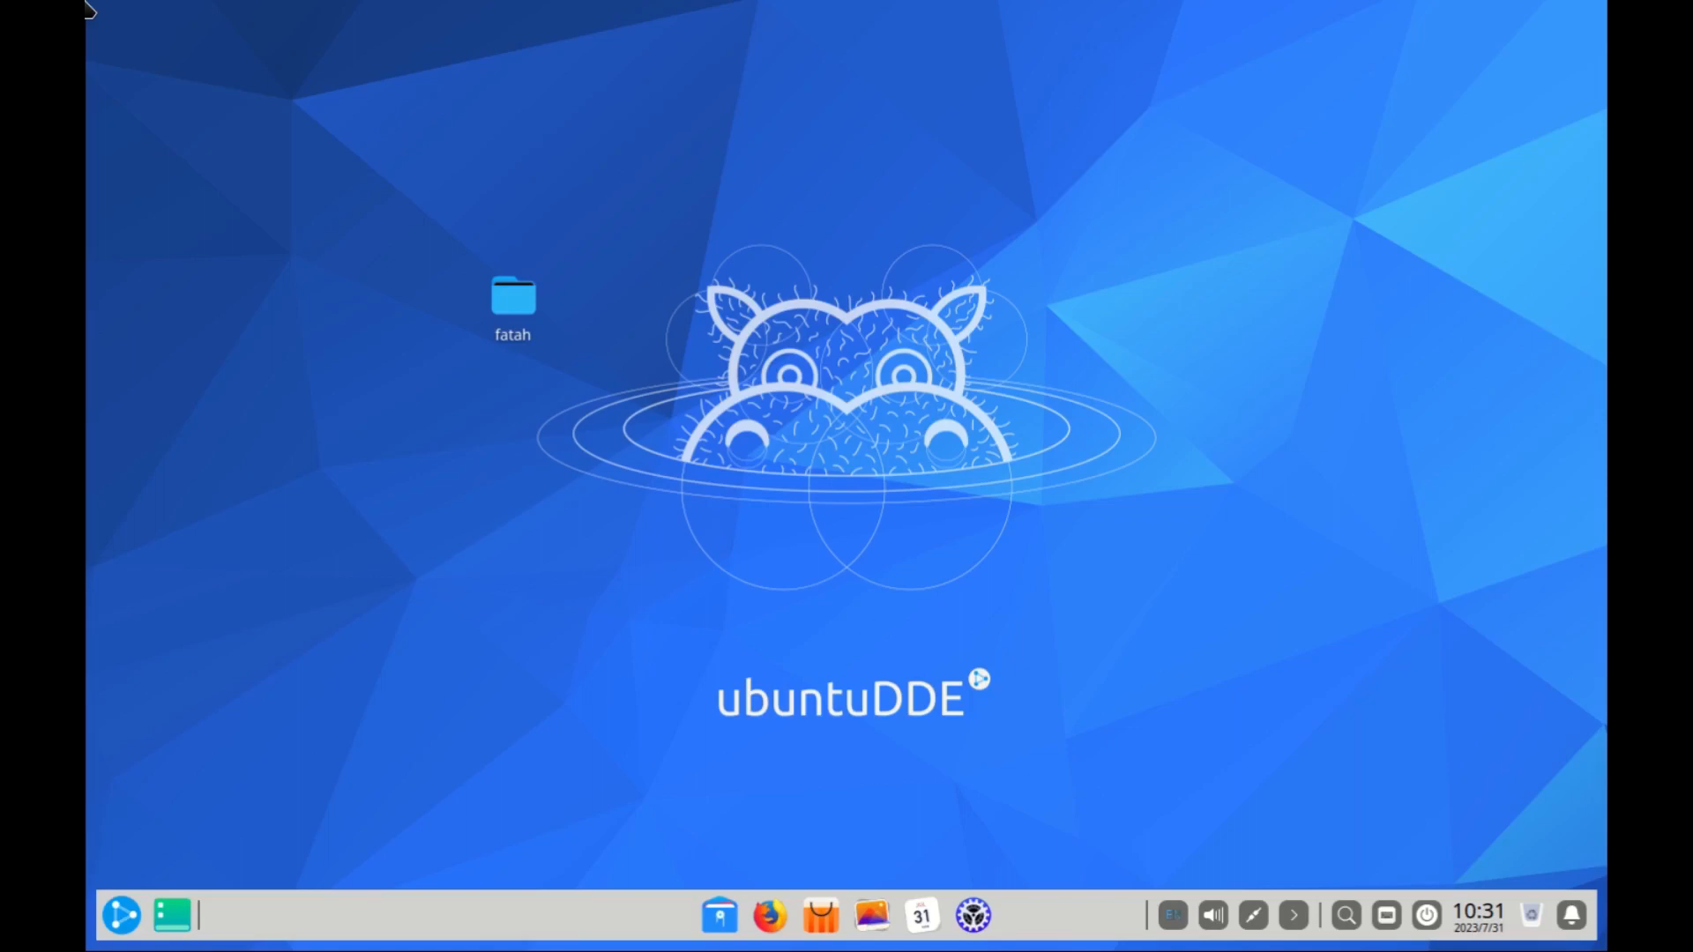
- Browse the launcher's System, Internet and Video categories, then show all apps as one grid
{"action": "left_click", "coordinate": [121, 916]}
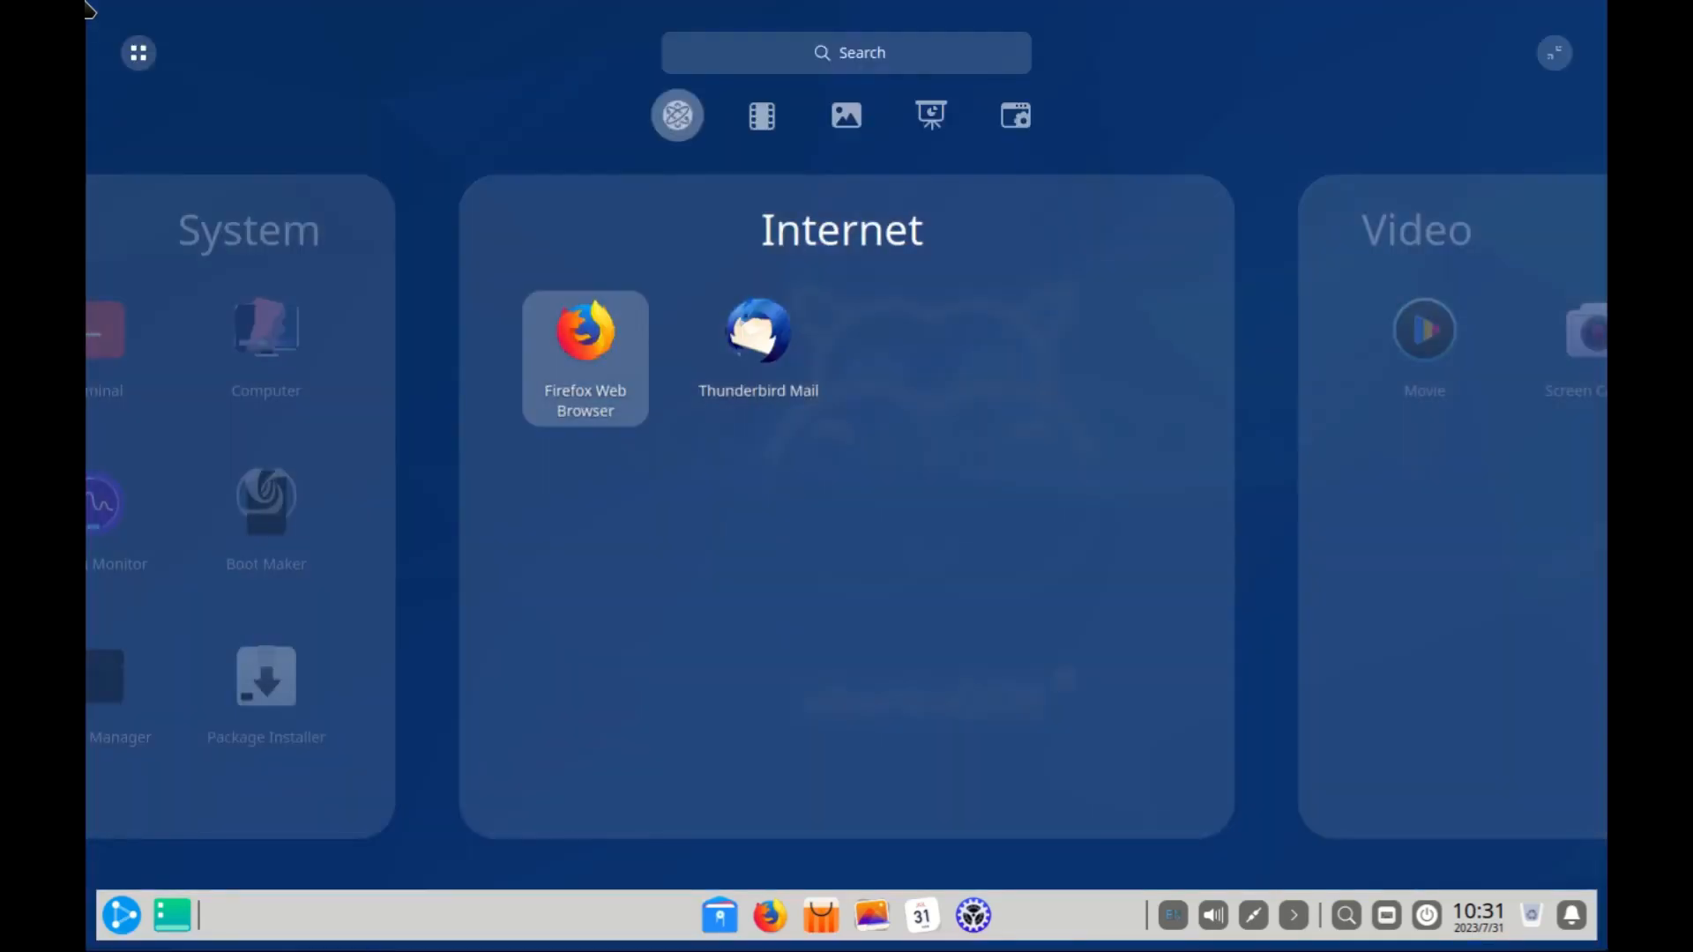
{"action": "left_click", "coordinate": [845, 116]}
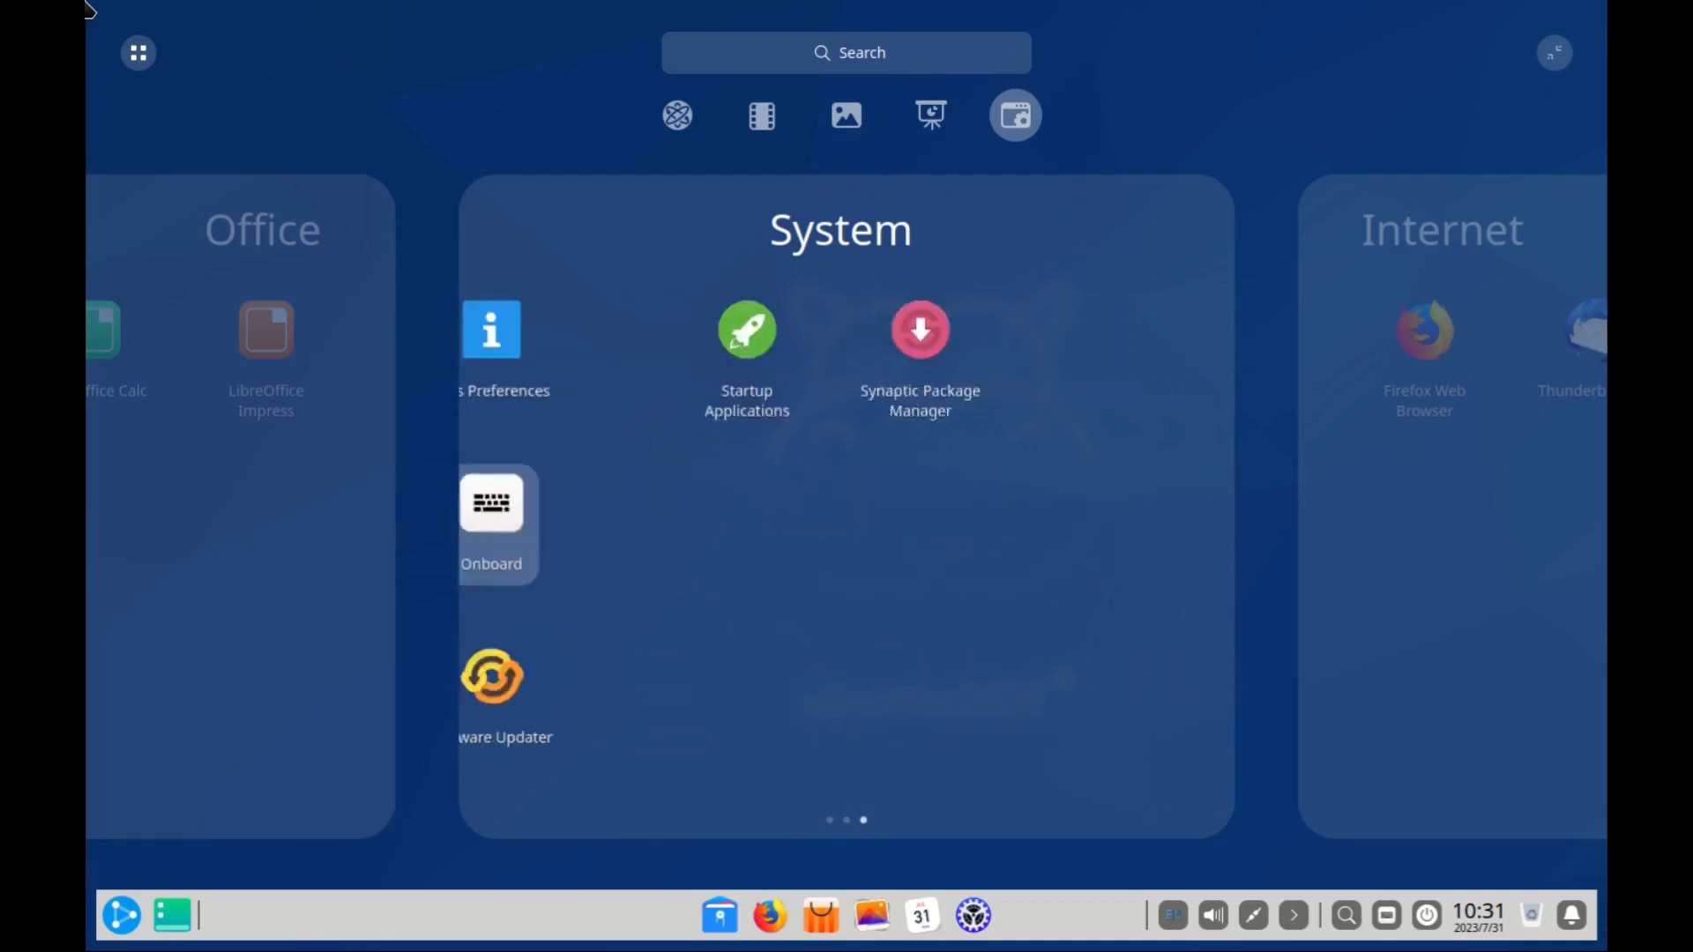
{"action": "left_click", "coordinate": [676, 115]}
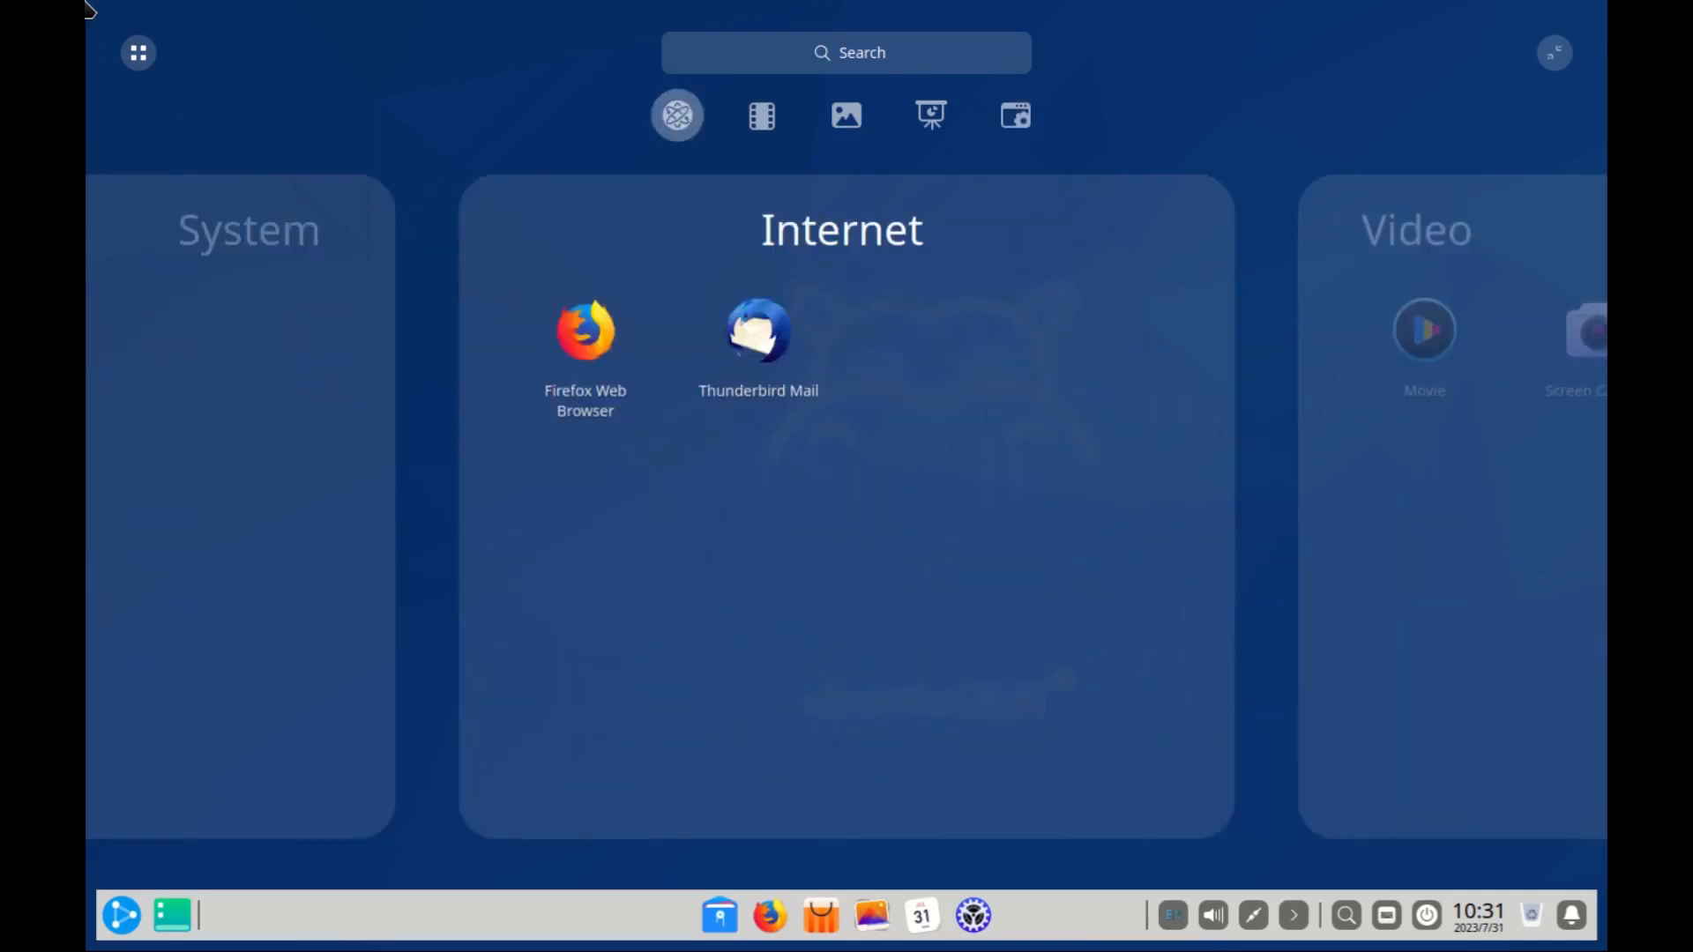
{"action": "left_click", "coordinate": [761, 115]}
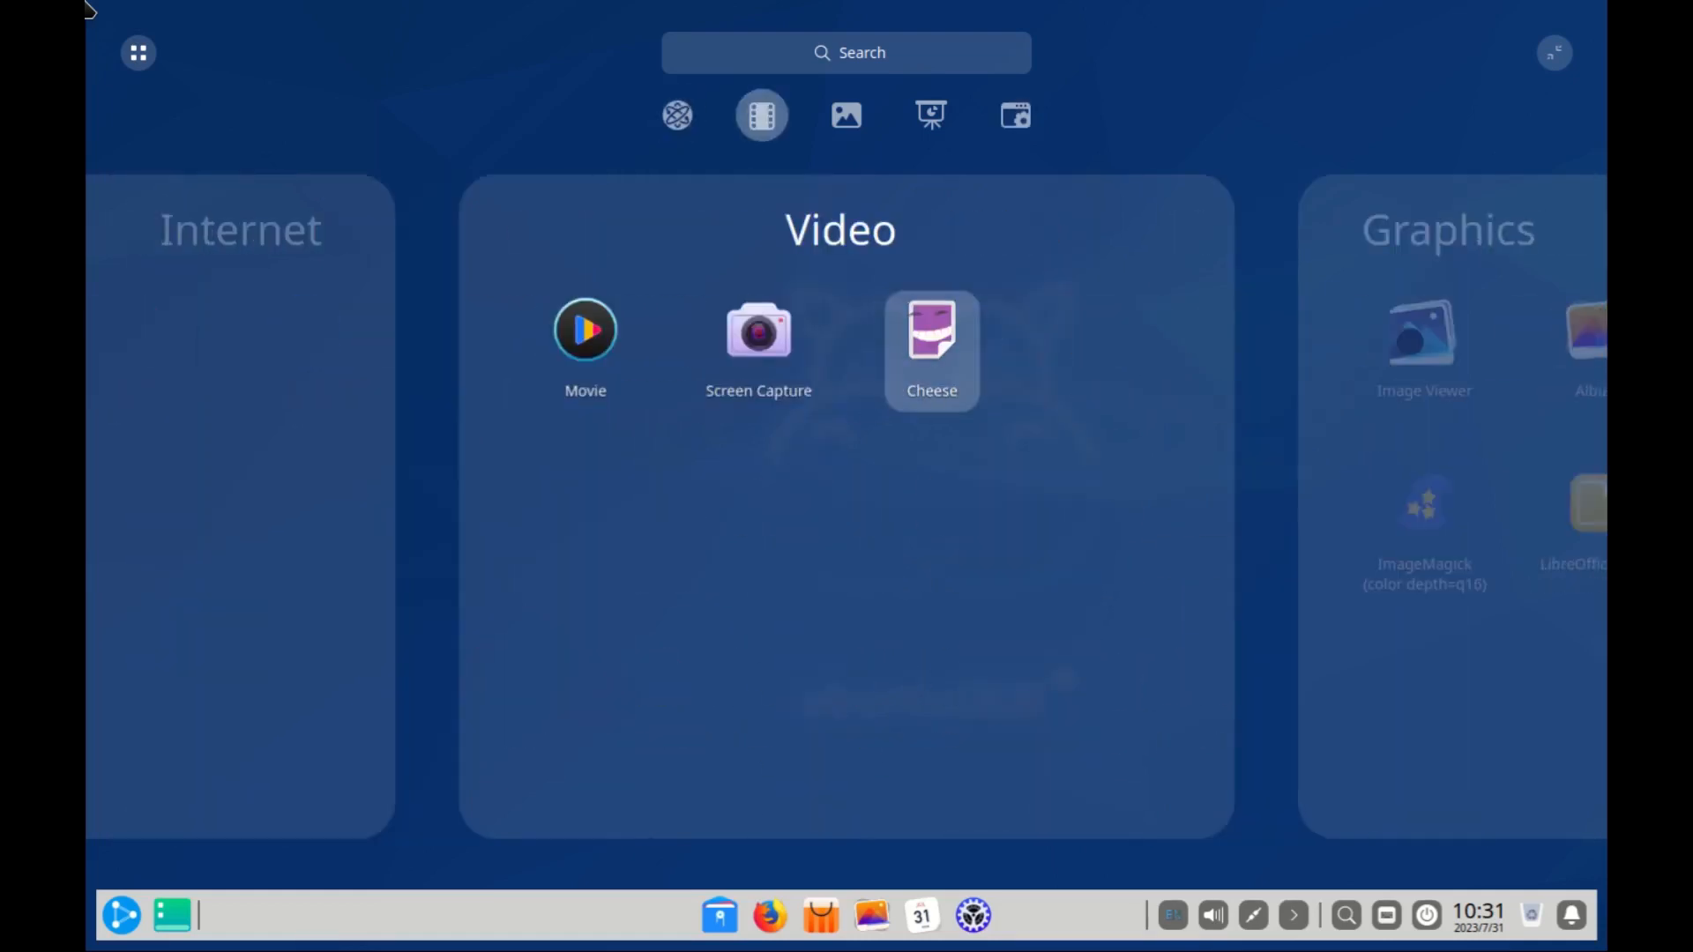
{"action": "left_click", "coordinate": [137, 51]}
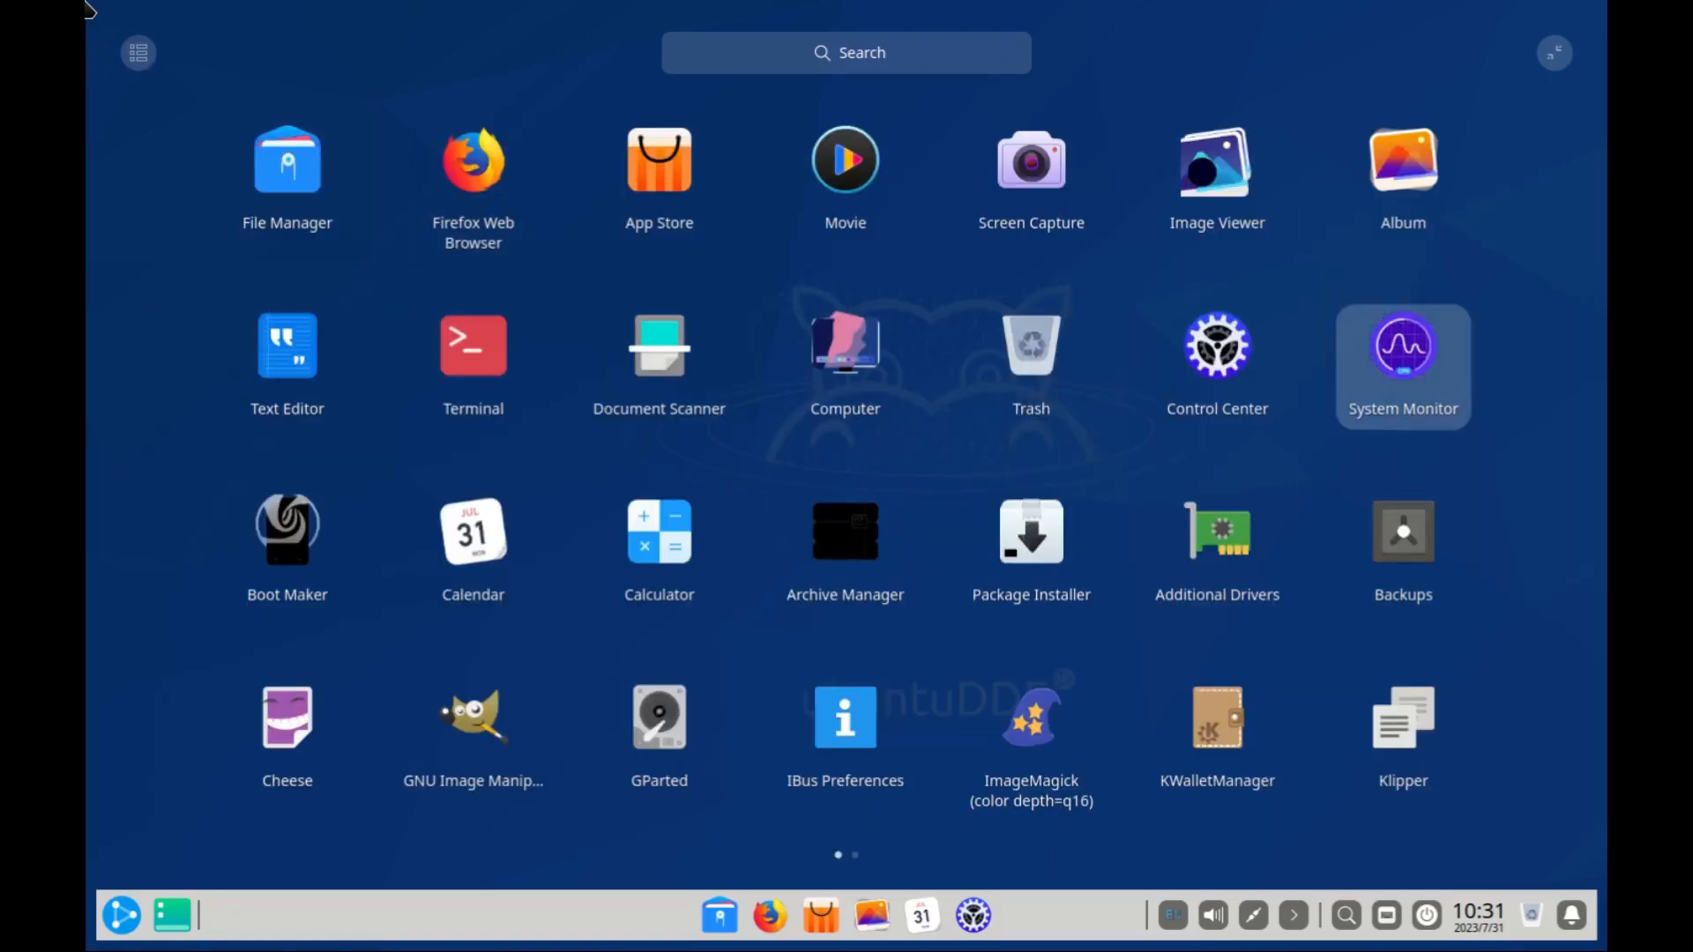
{"action": "mouse_move", "coordinate": [1031, 550]}
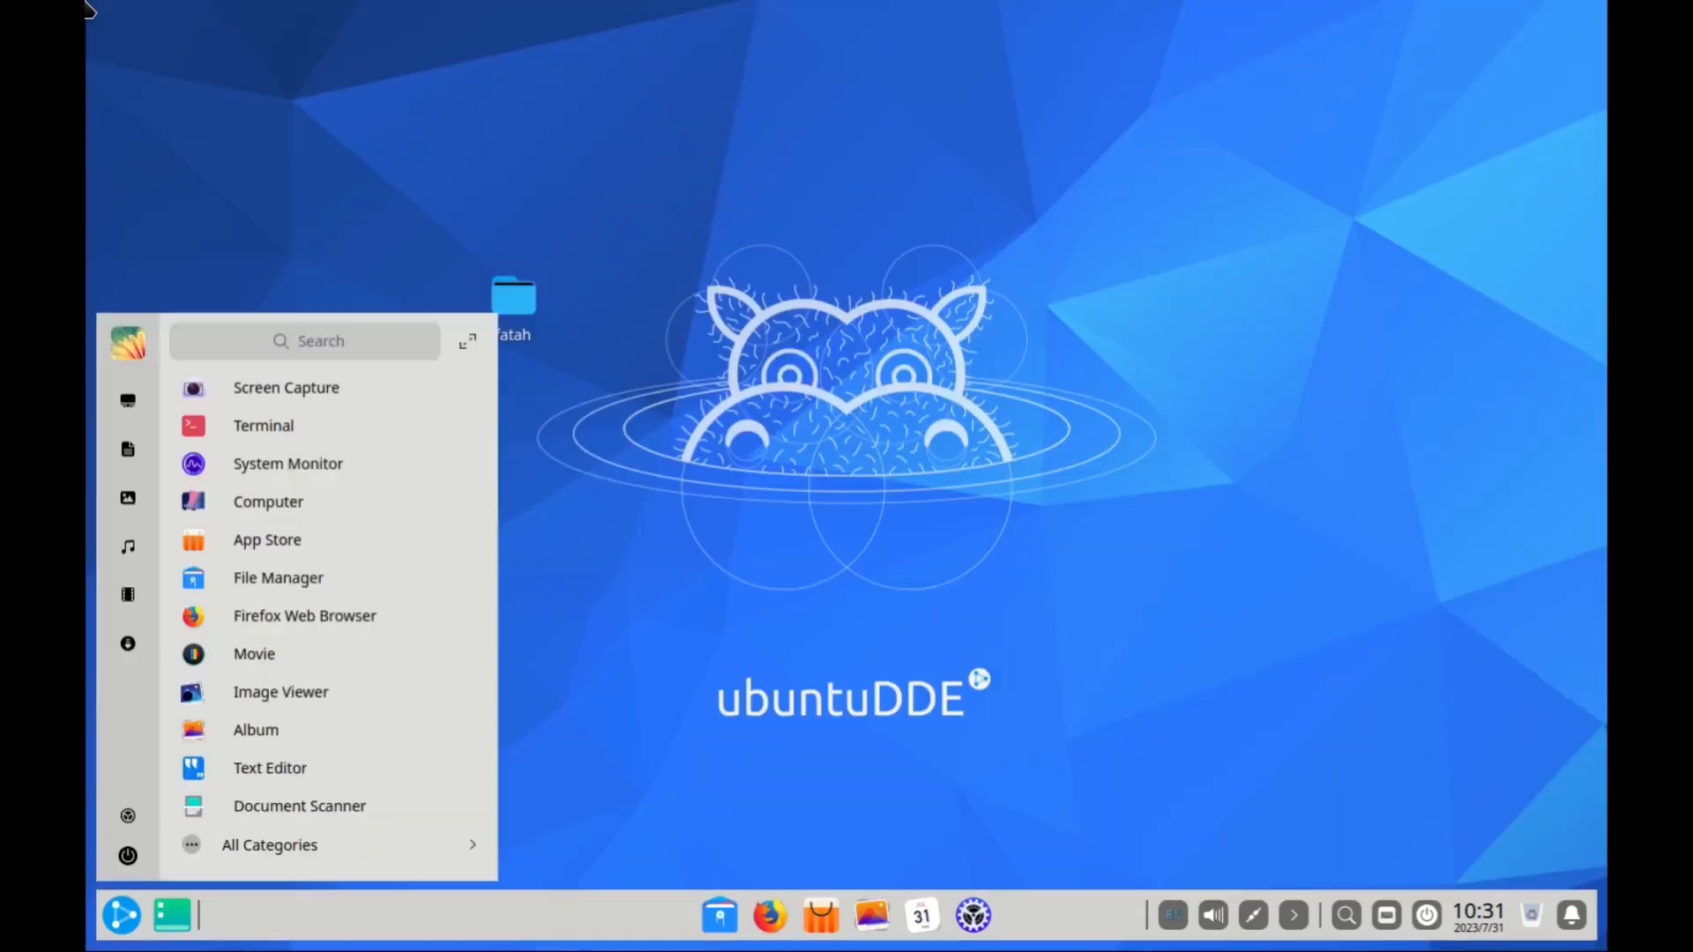
- Scroll partway through the windowed launcher's application list
{"action": "scroll", "scroll_direction": "down", "scroll_amount": 3}
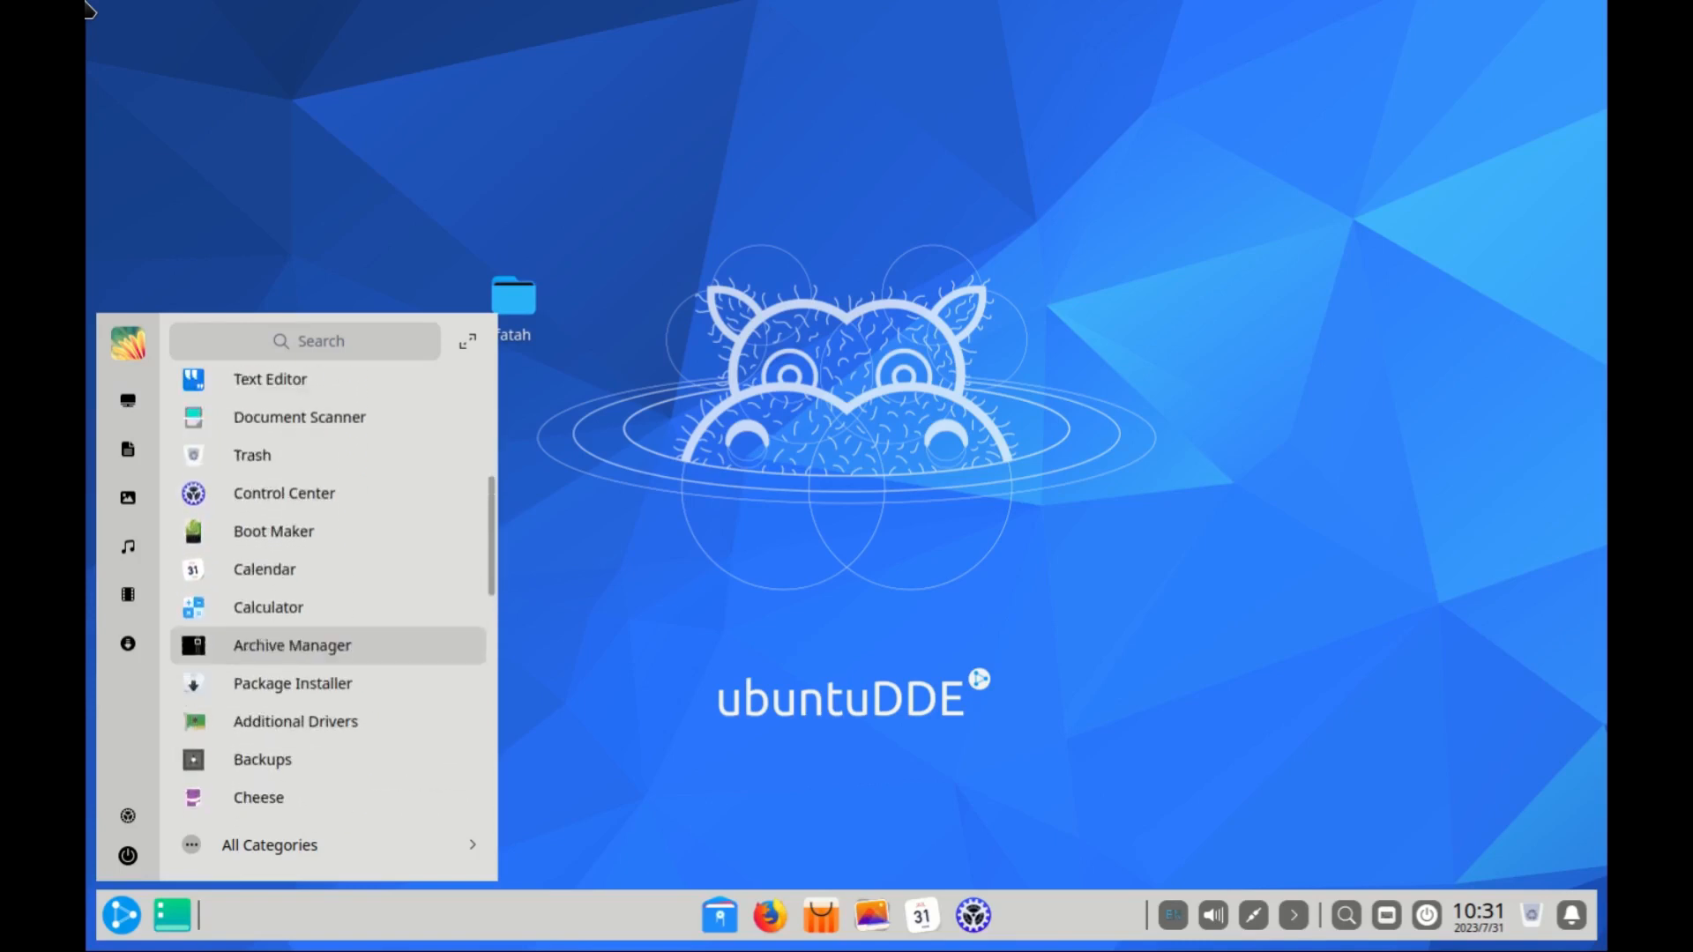